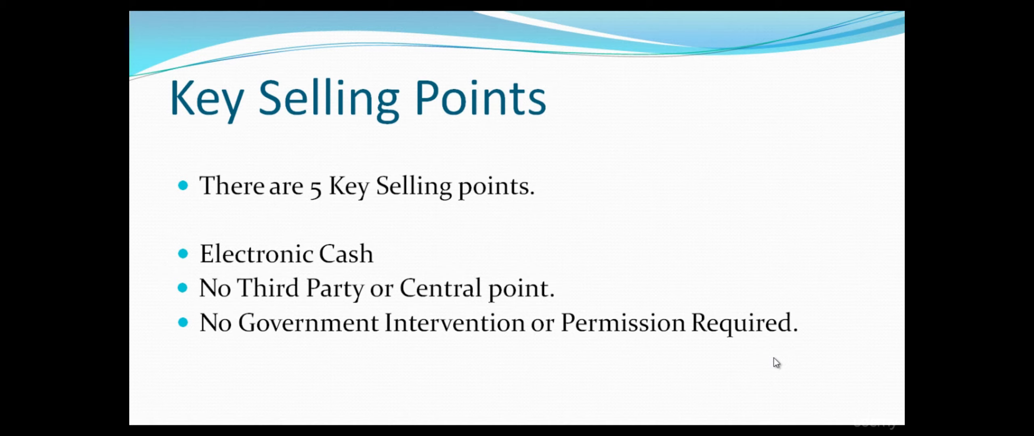
mouse_move(771, 364)
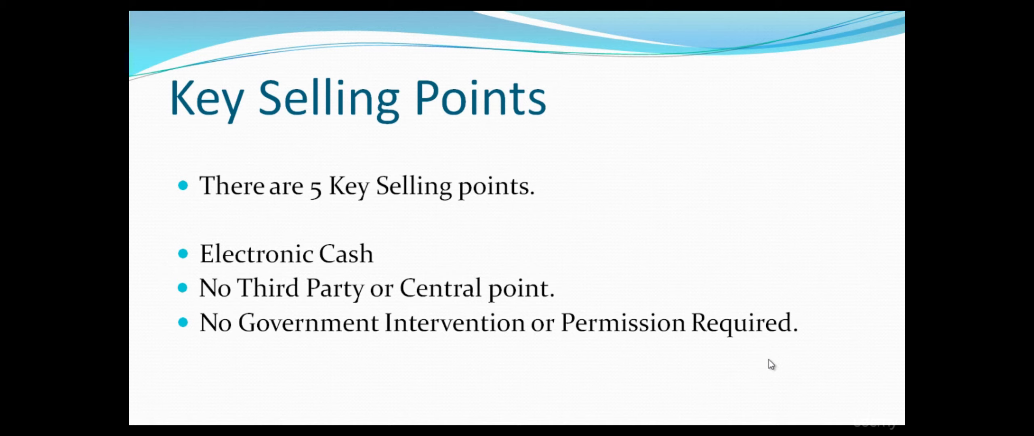
type("Privacy")
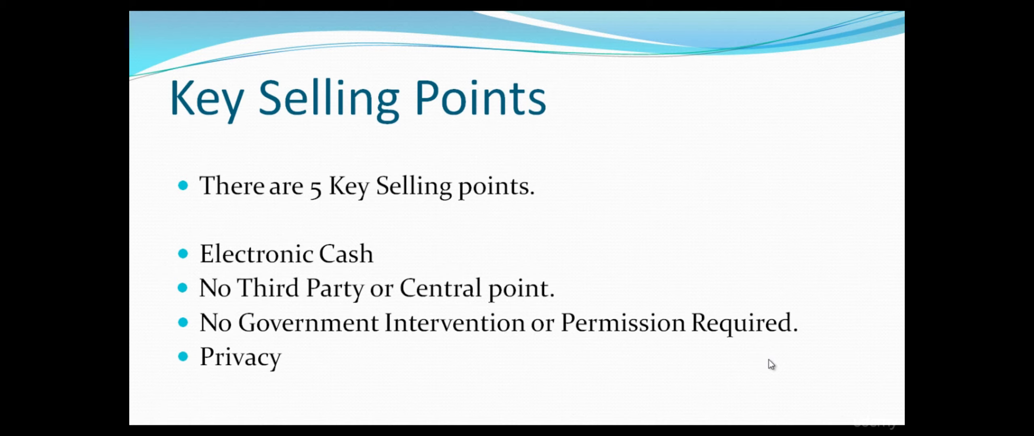